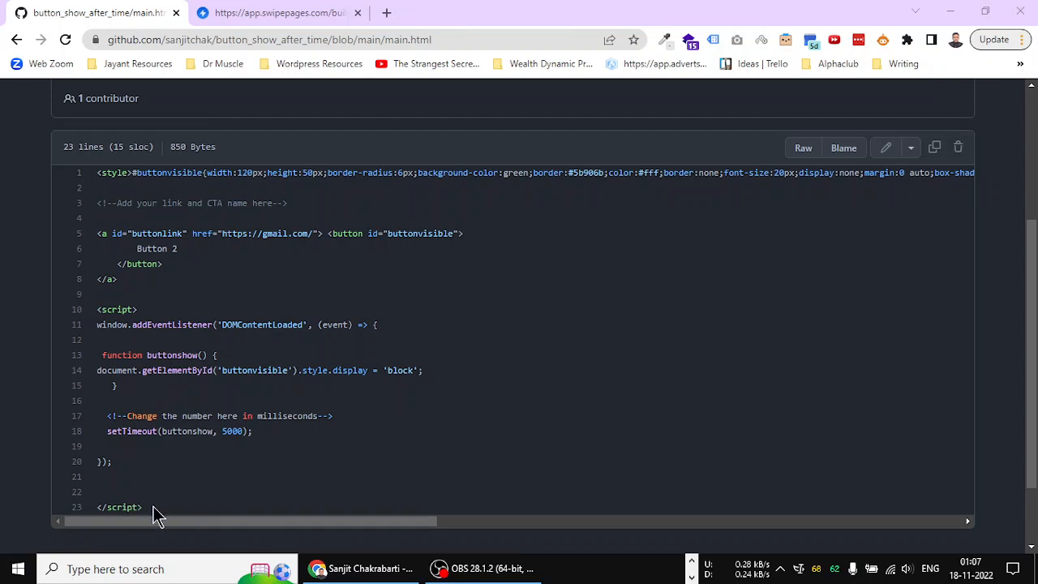
Select all the delayed-button code in GitHub's main.html and go back to the Swipe Pages builder
key("ctrl+a")
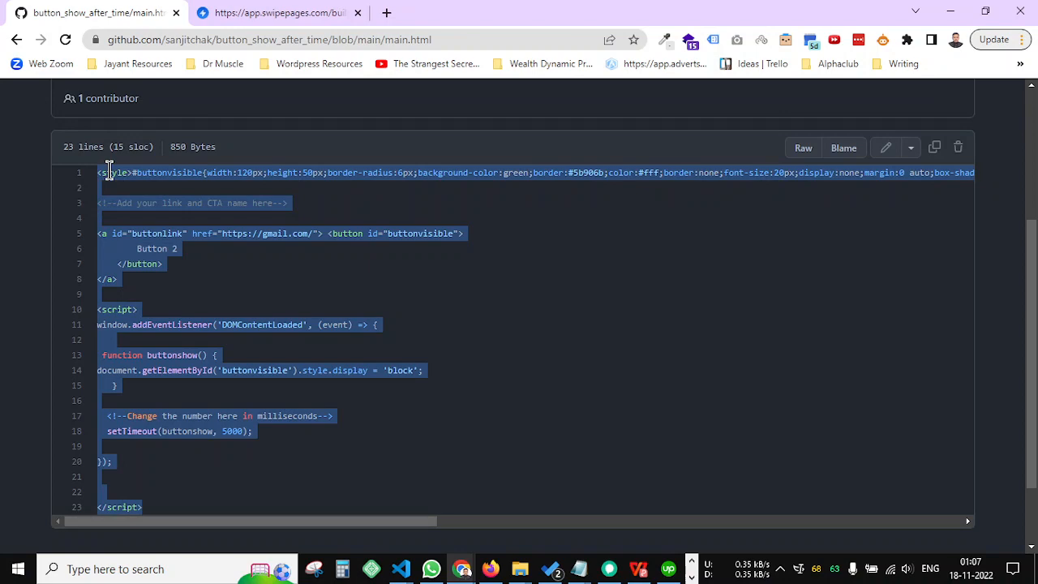
left_click(280, 12)
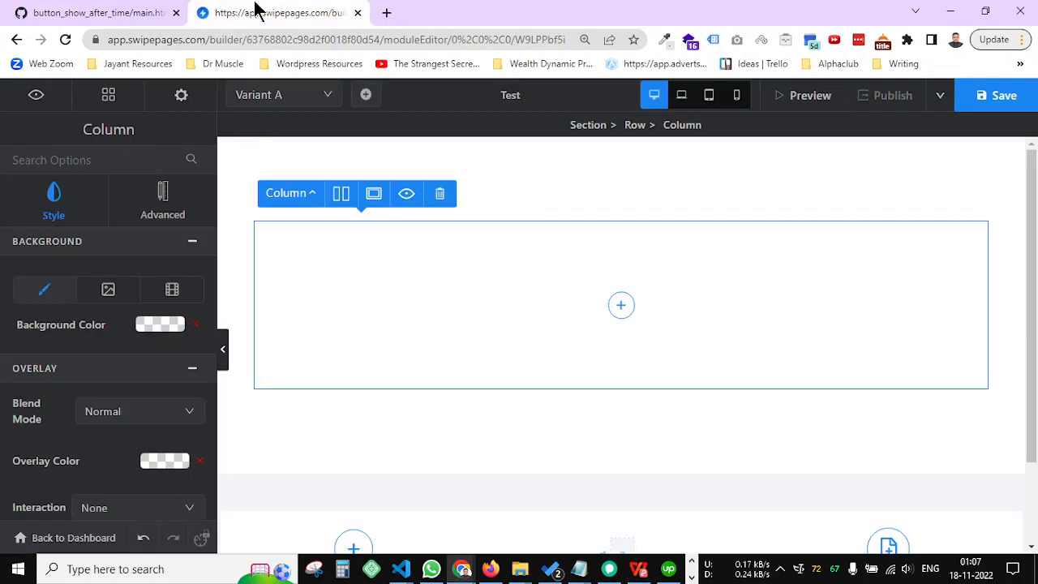
mouse_move(260, 131)
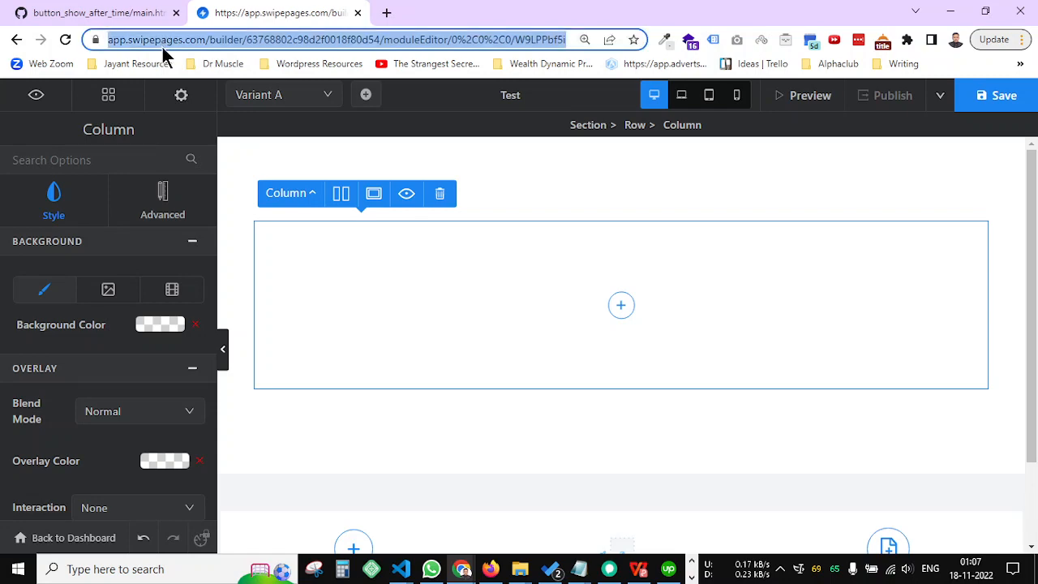
Add an HTML Code module, found by searching 'co', to the empty column
left_click(621, 305)
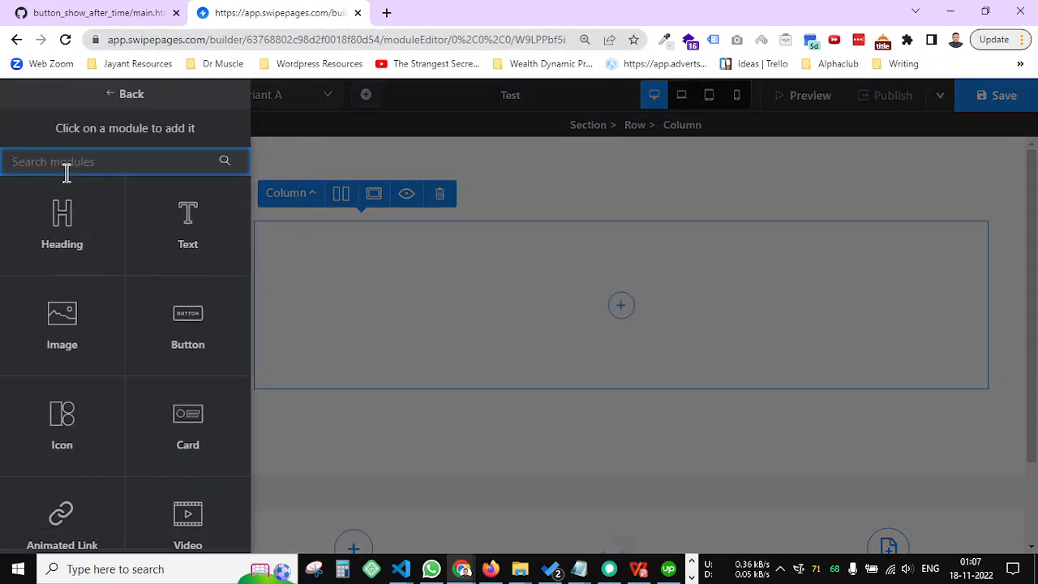
type("co")
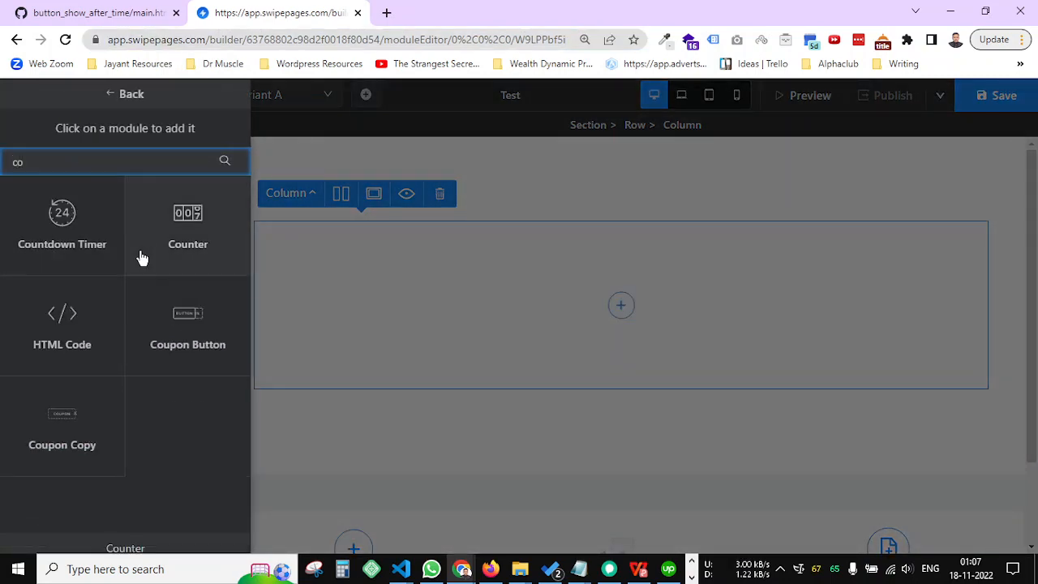
left_click(62, 324)
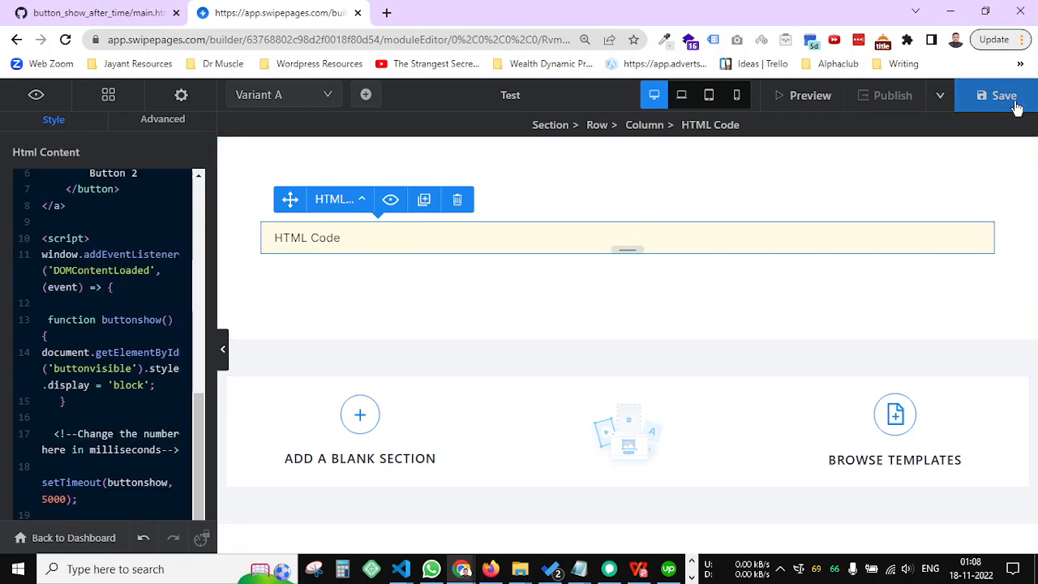
Save the page, check Publish Options, then preview the gradient Button 2 and return
left_click(1002, 95)
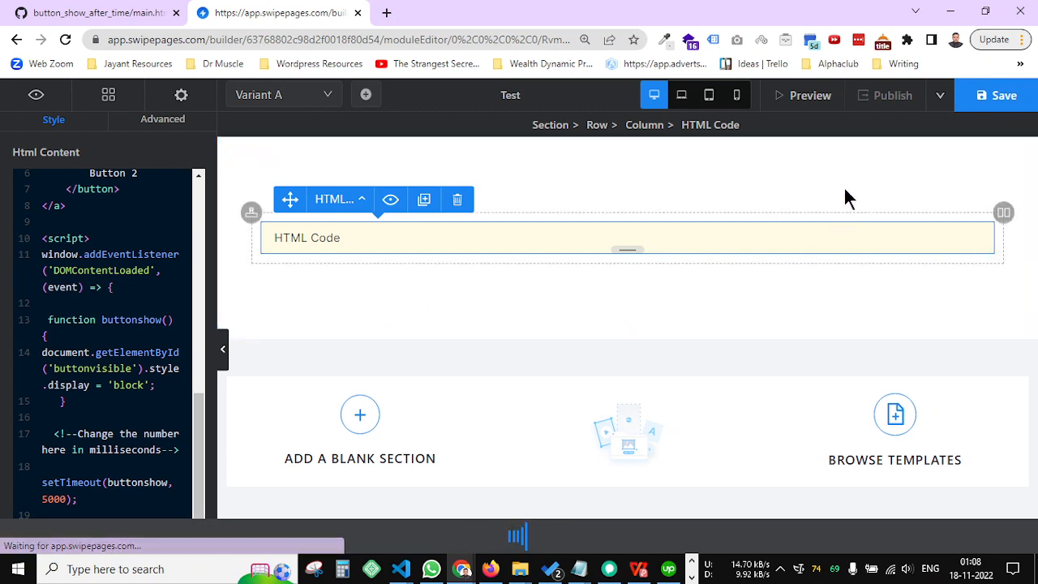
left_click(892, 95)
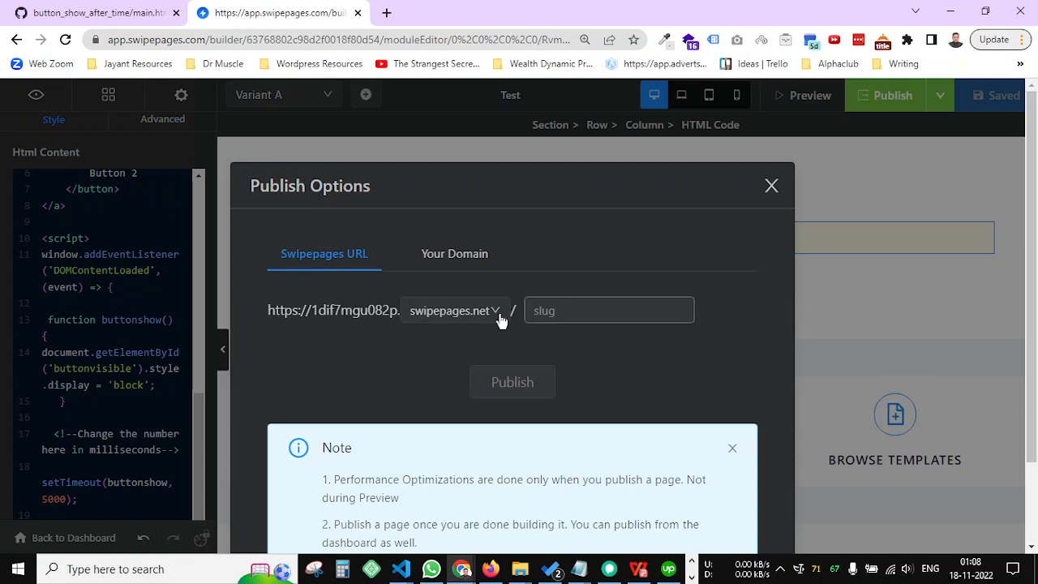
left_click(454, 311)
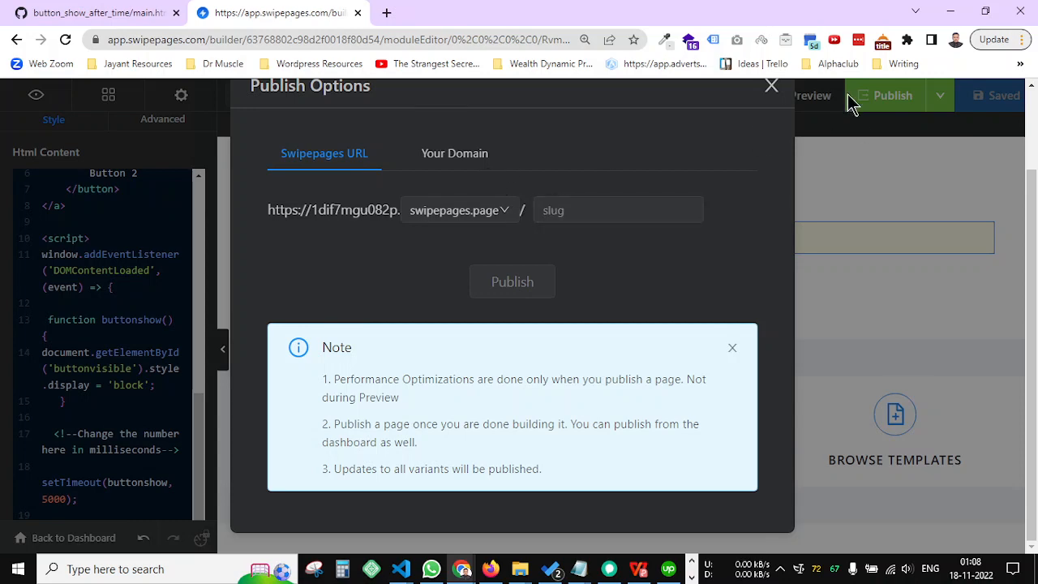
left_click(810, 95)
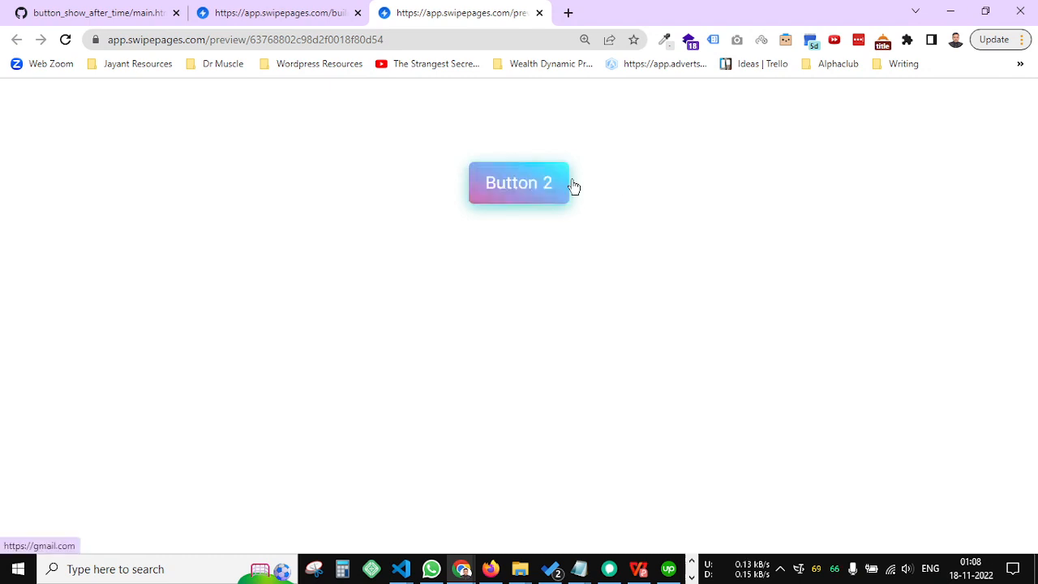
left_click(276, 12)
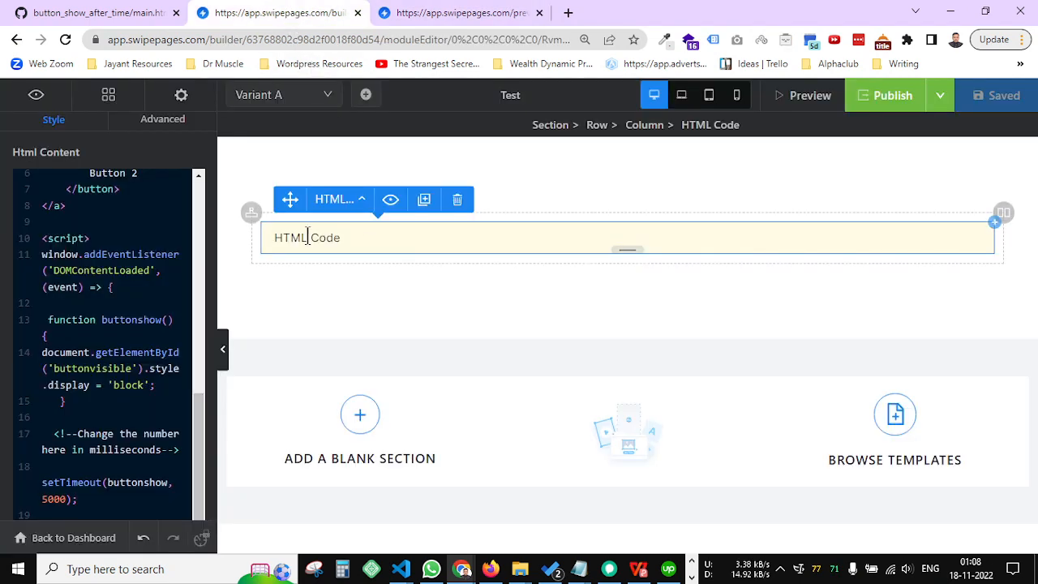
Change the setTimeout delay in the HTML Code module from 5000 to 1000 and save
left_click(459, 12)
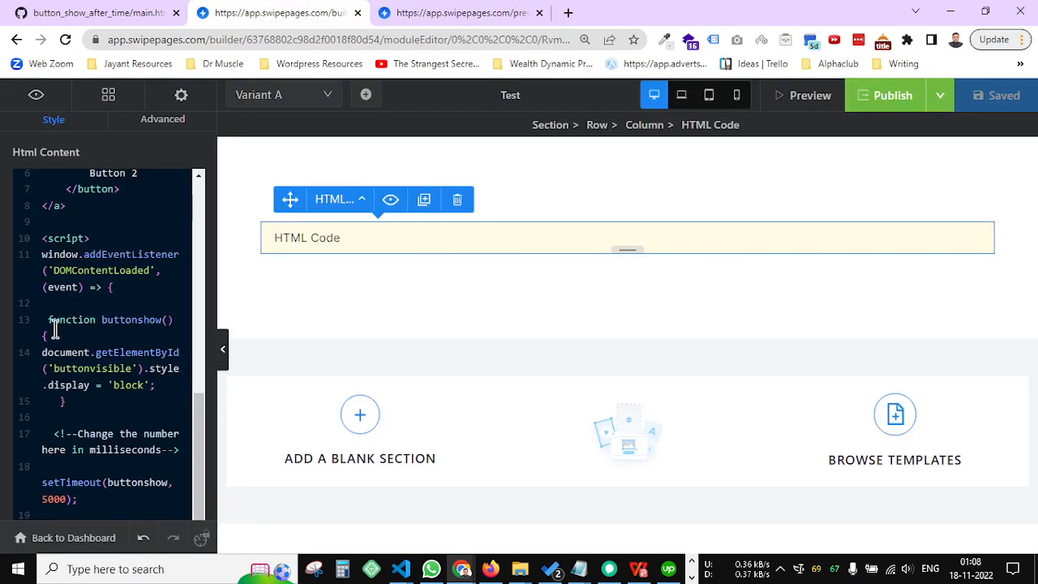
scroll("down", 3)
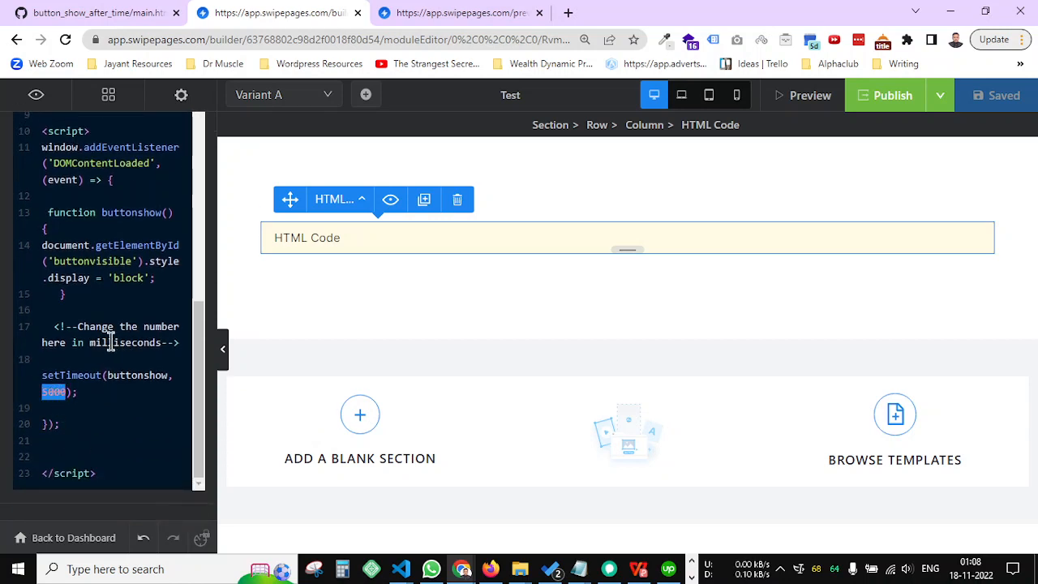
double_click(122, 342)
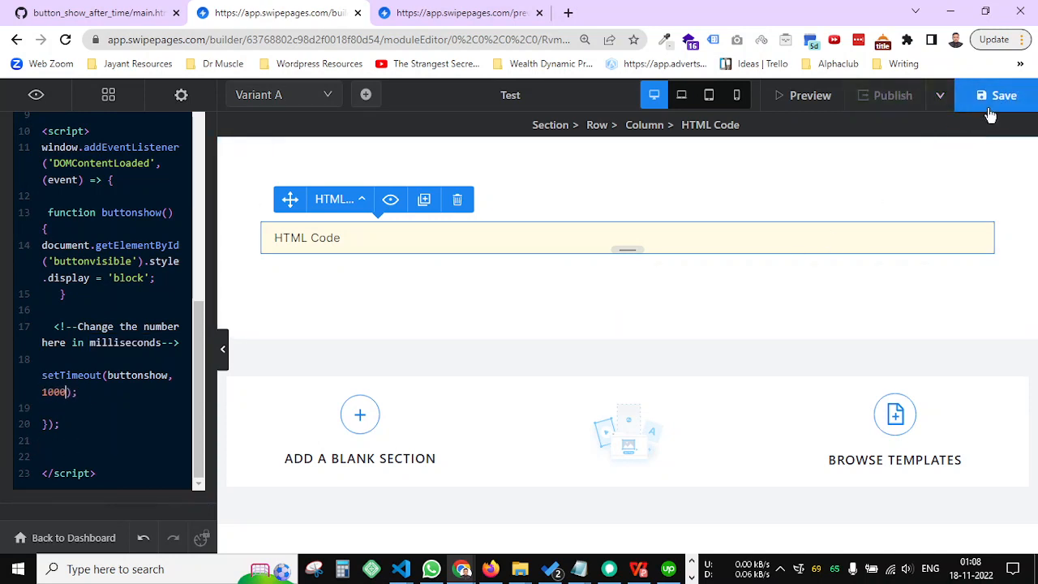
left_click(1004, 95)
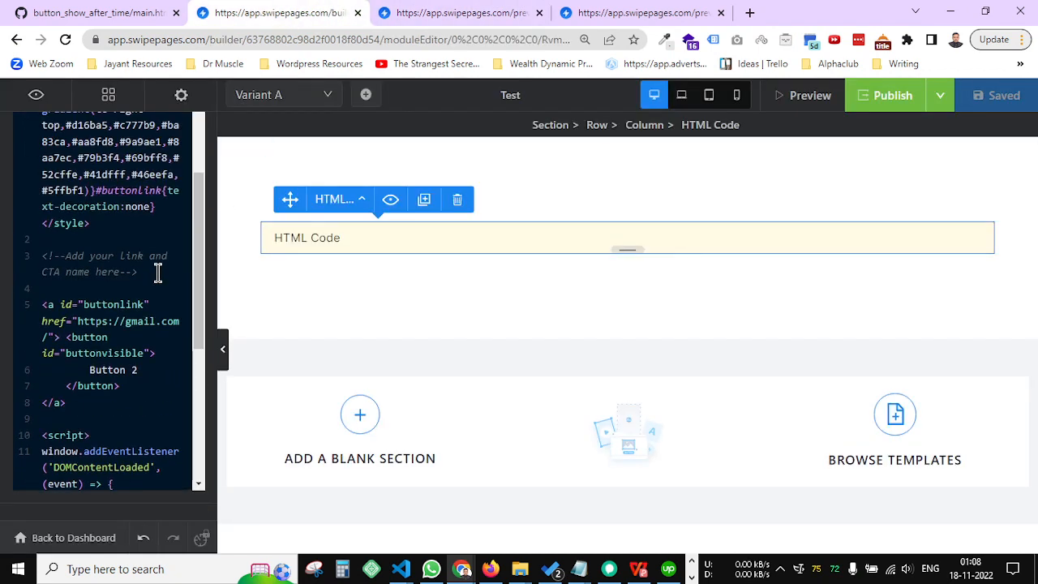
Replace the 'Button 2' label with placeholder text 'ljlij' and preview the page
scroll("down", 3)
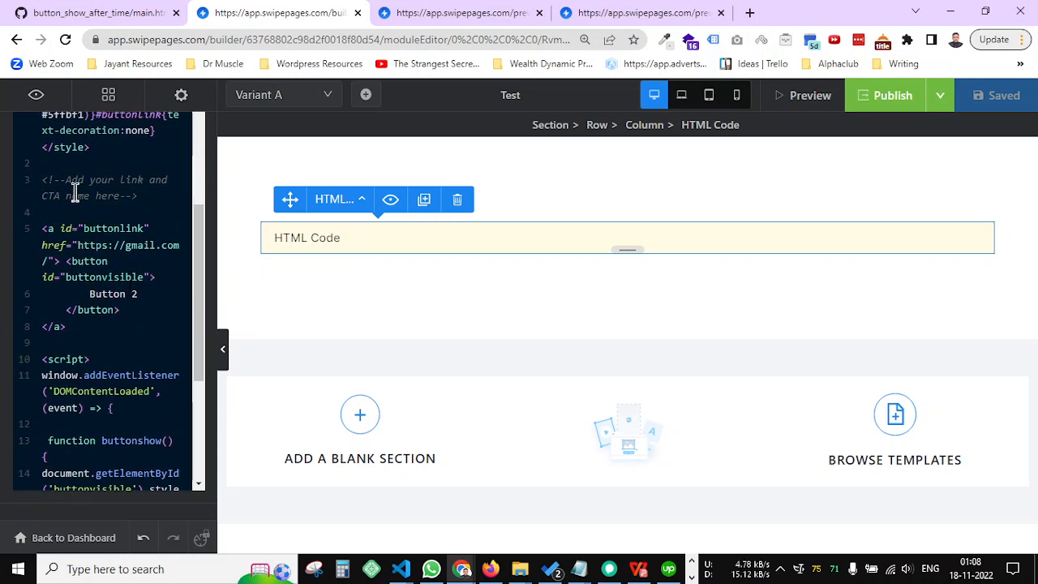
double_click(81, 245)
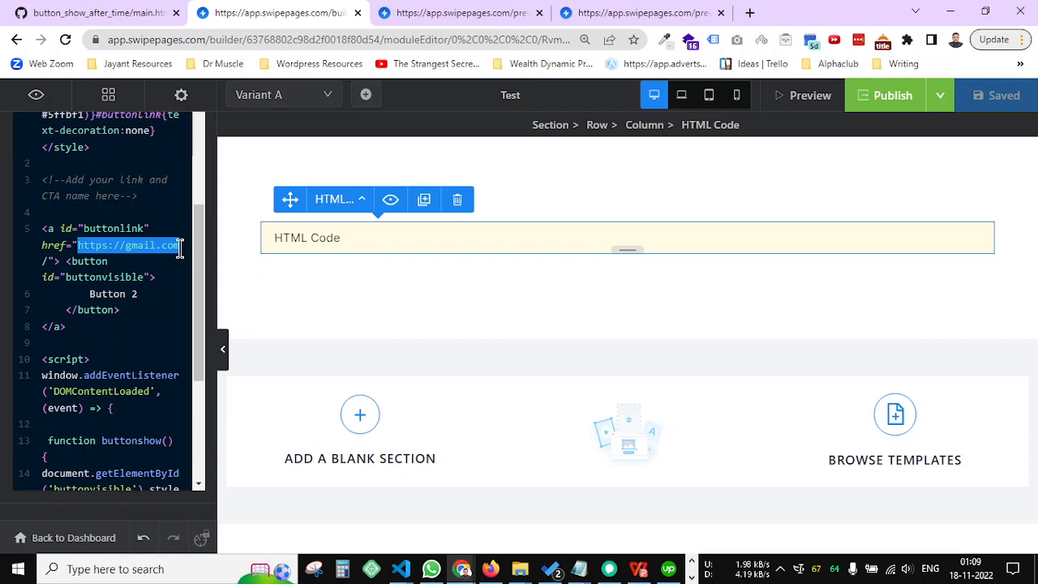
double_click(112, 294)
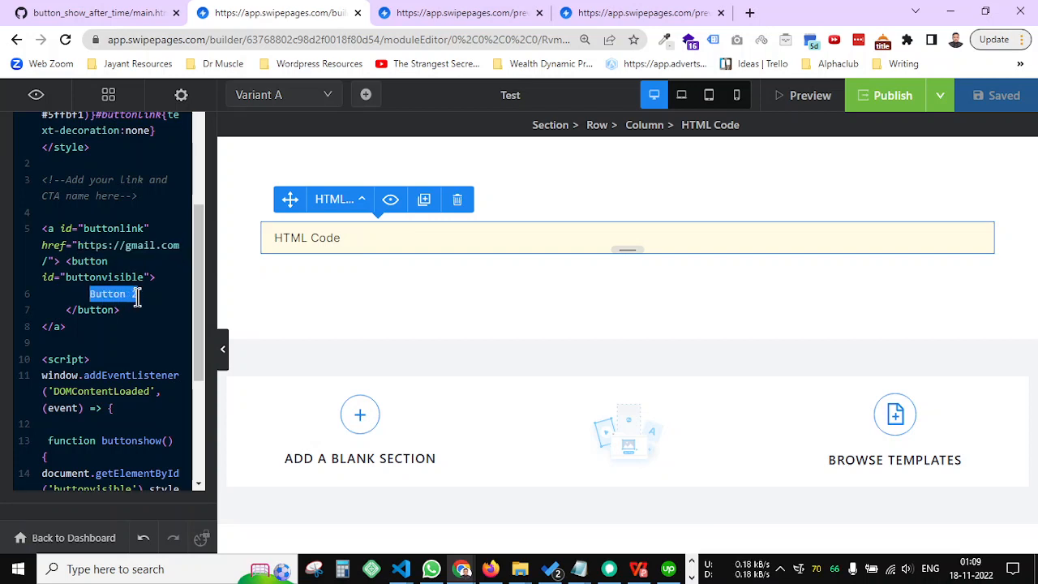
type("ljlij")
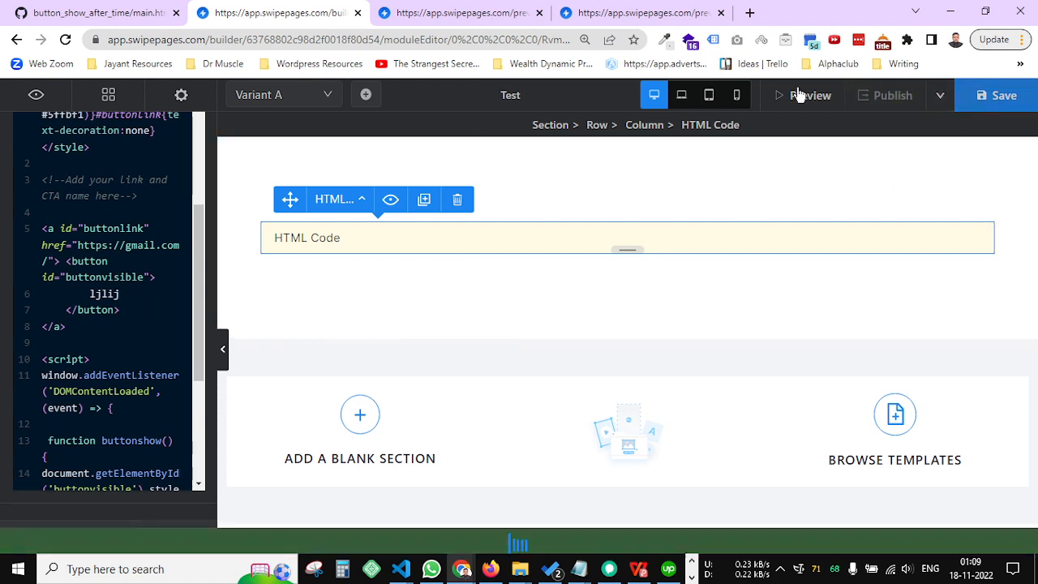
left_click(810, 95)
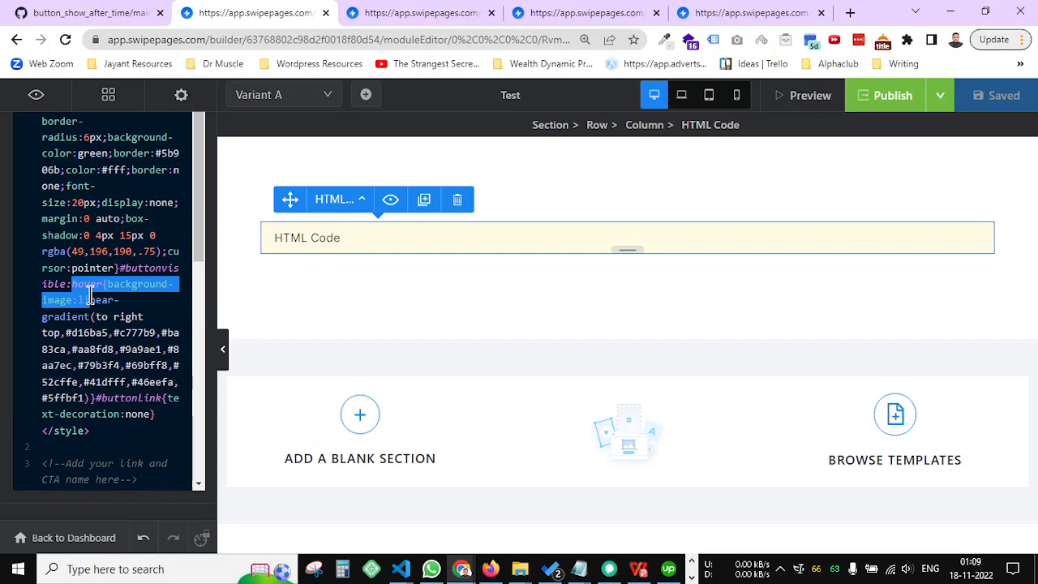
mouse_move(677, 168)
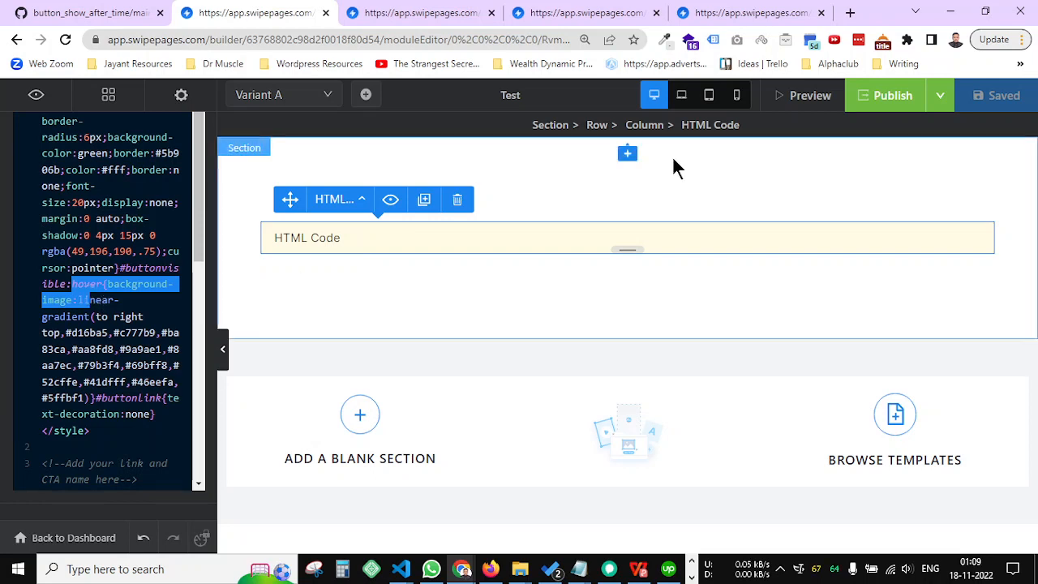